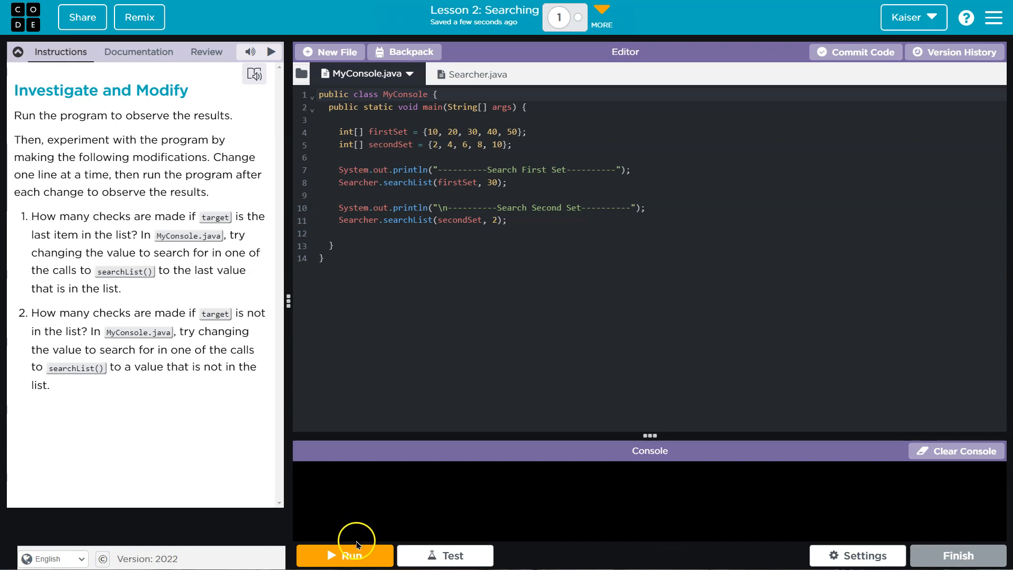
Run MyConsole.java and view the item checks for searches finding 30 and 2
left_click(345, 556)
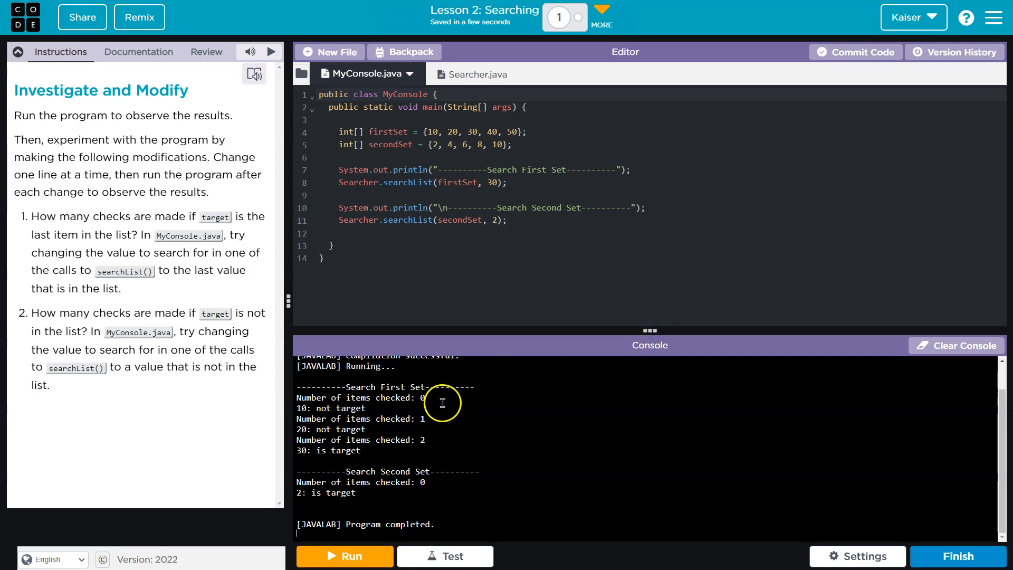
mouse_move(364, 443)
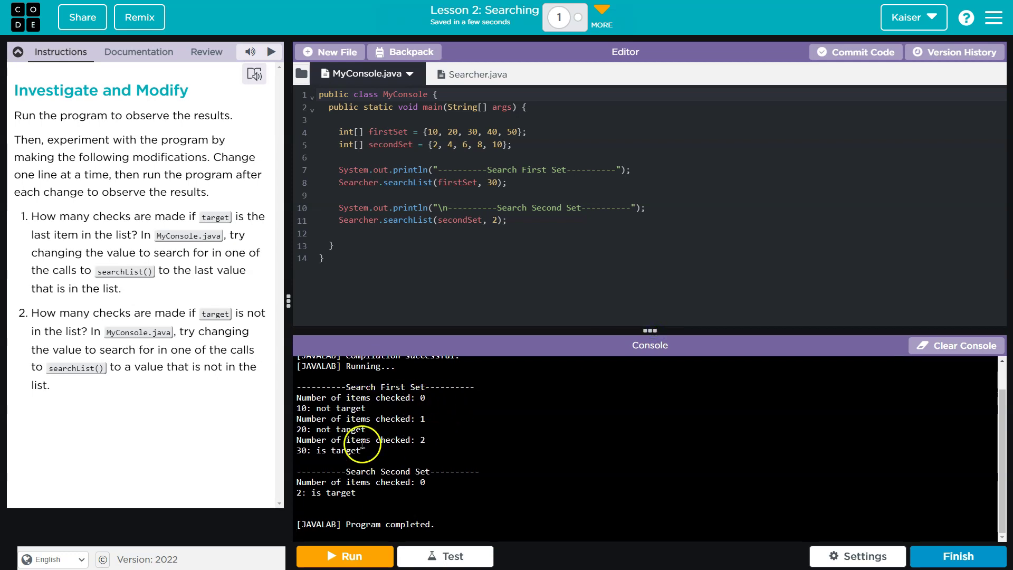
mouse_move(437, 422)
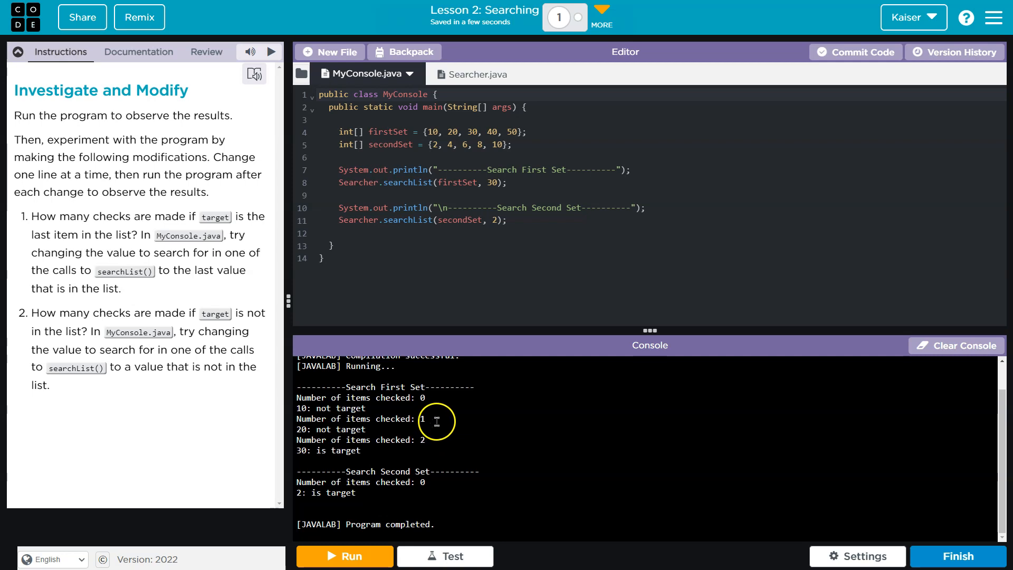
mouse_move(452, 442)
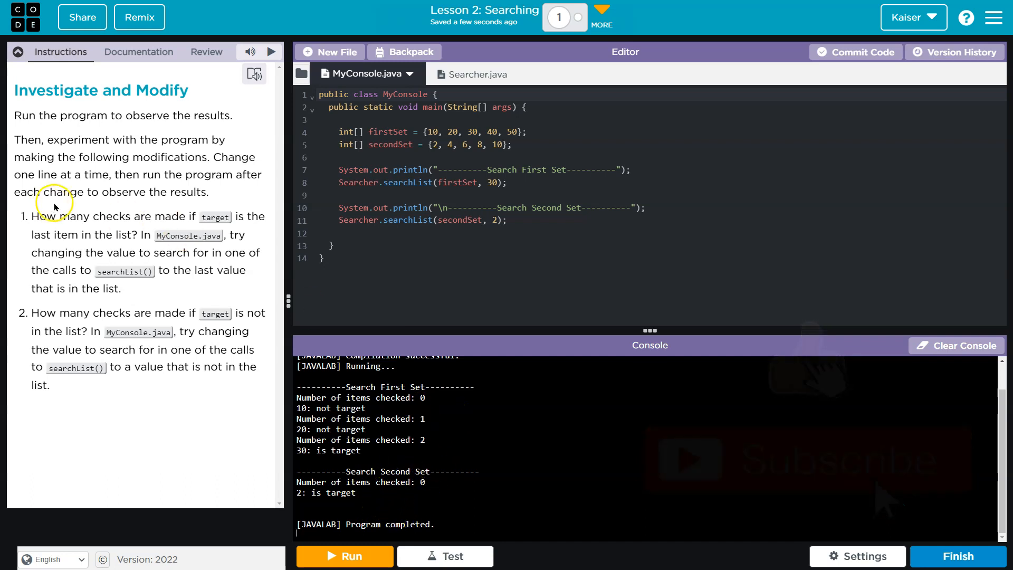
mouse_move(224, 222)
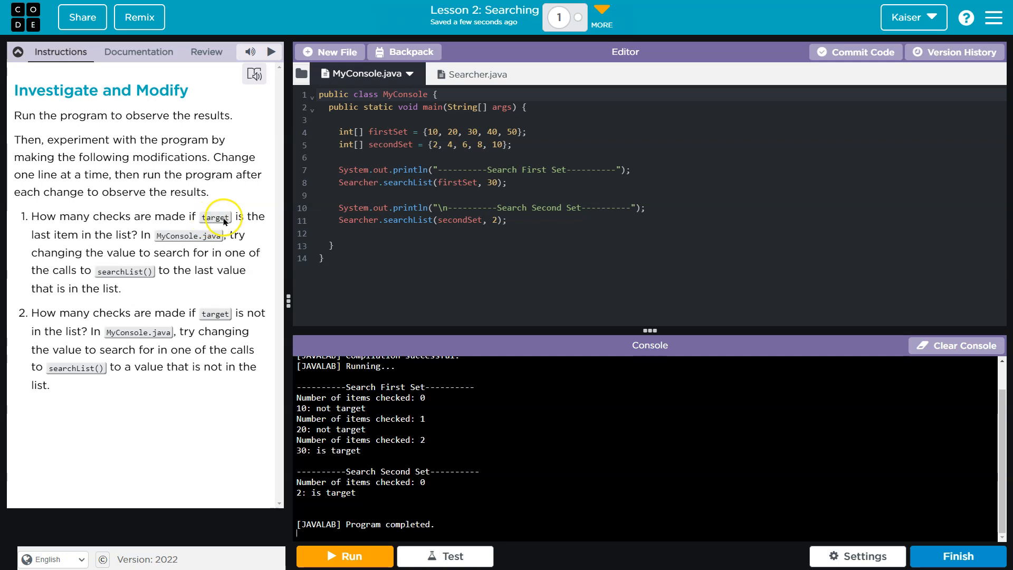
mouse_move(516, 183)
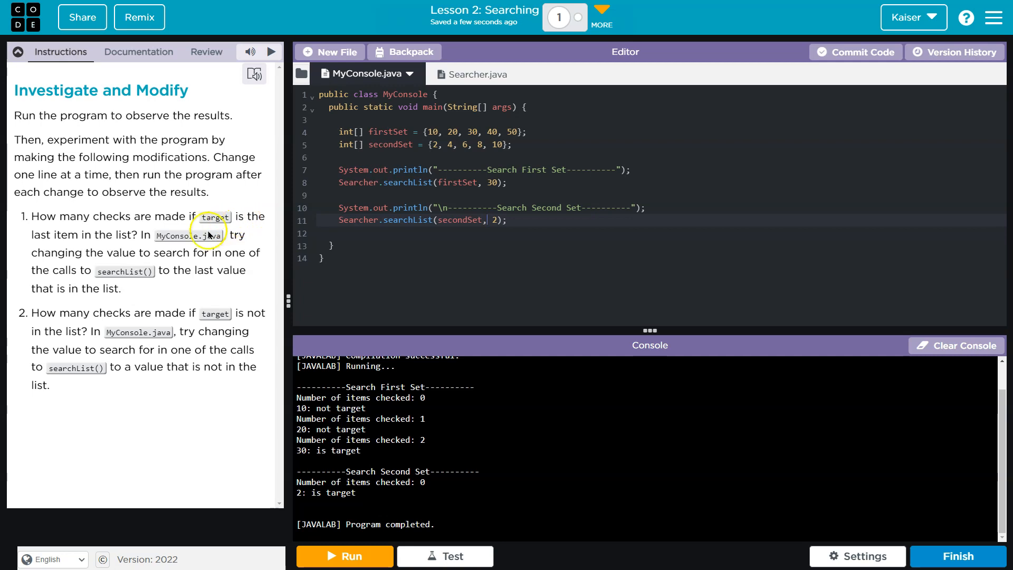
mouse_move(213, 241)
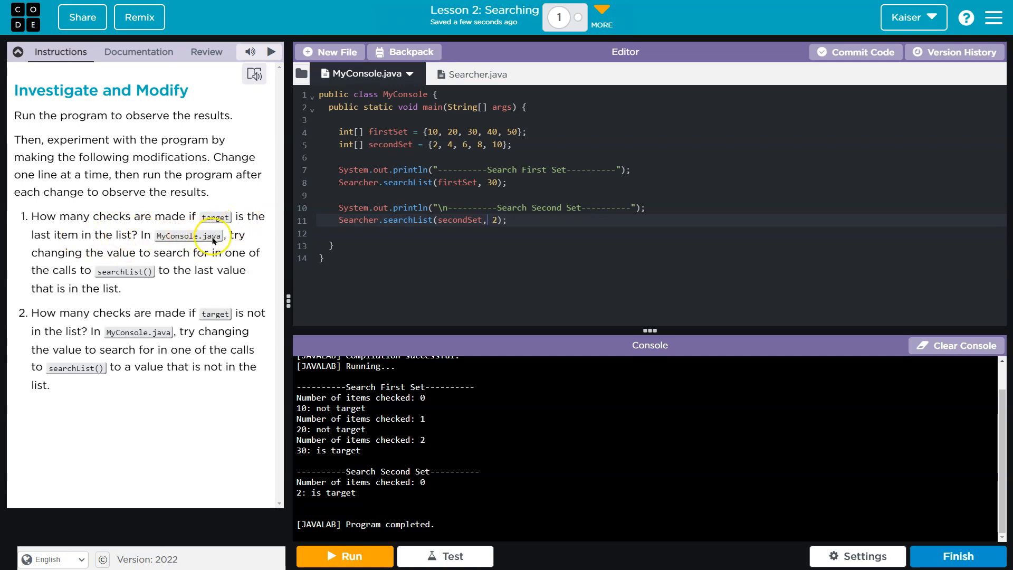
mouse_move(457, 179)
type("2")
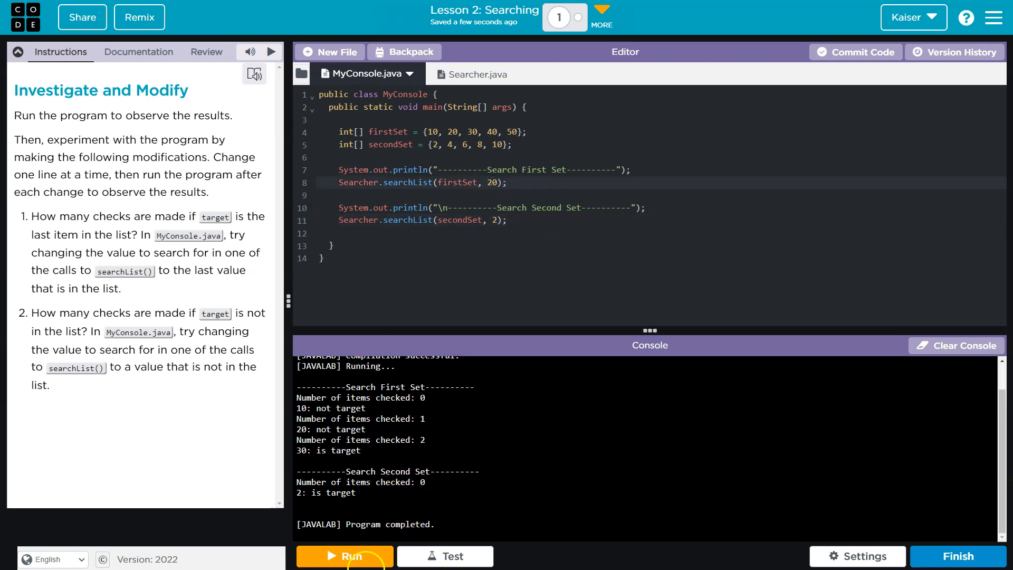
Change the first searchList target on line 8 to 50 and rerun to view checks
left_click(345, 557)
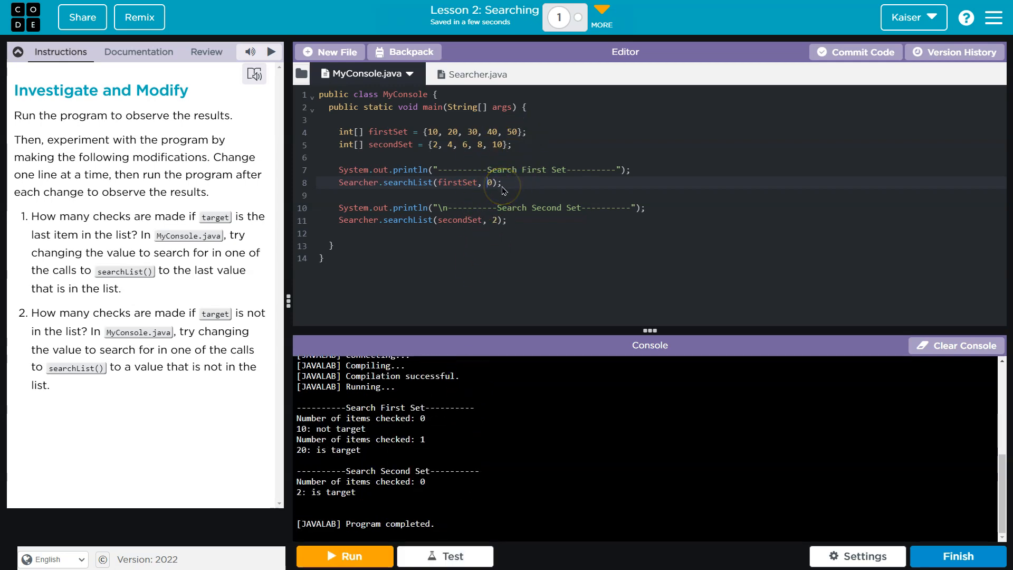
type("50")
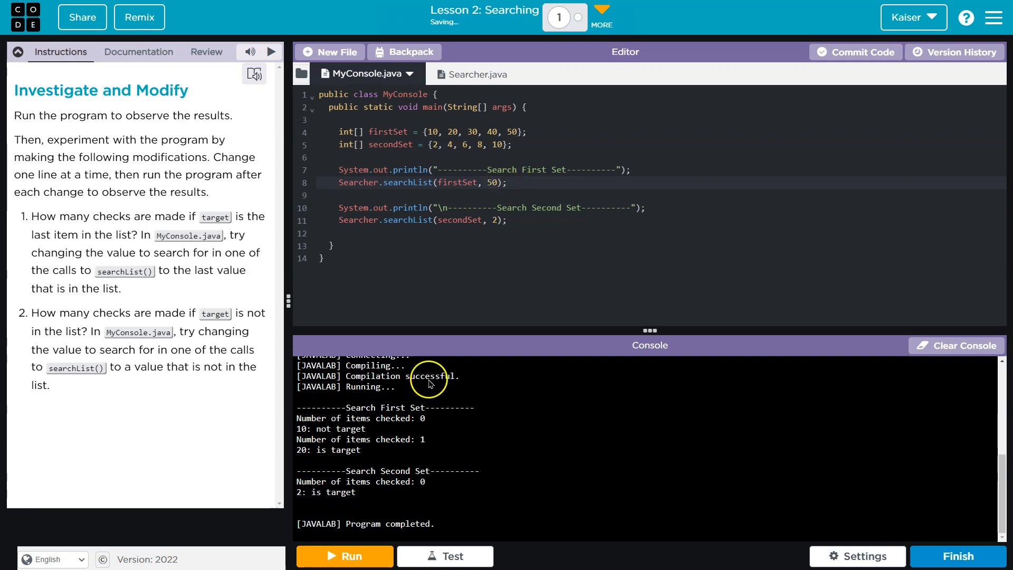
left_click(345, 556)
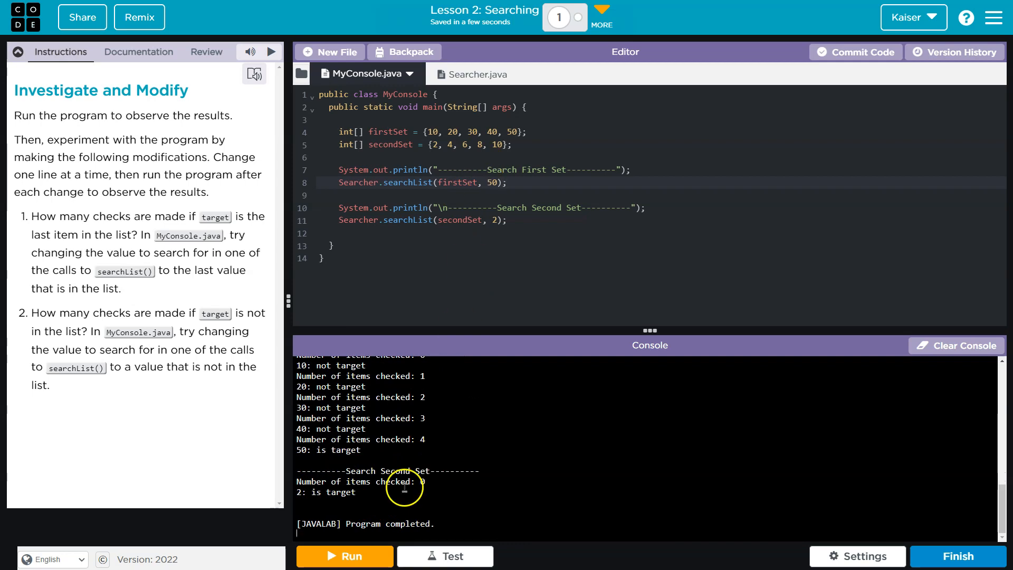
left_click(345, 556)
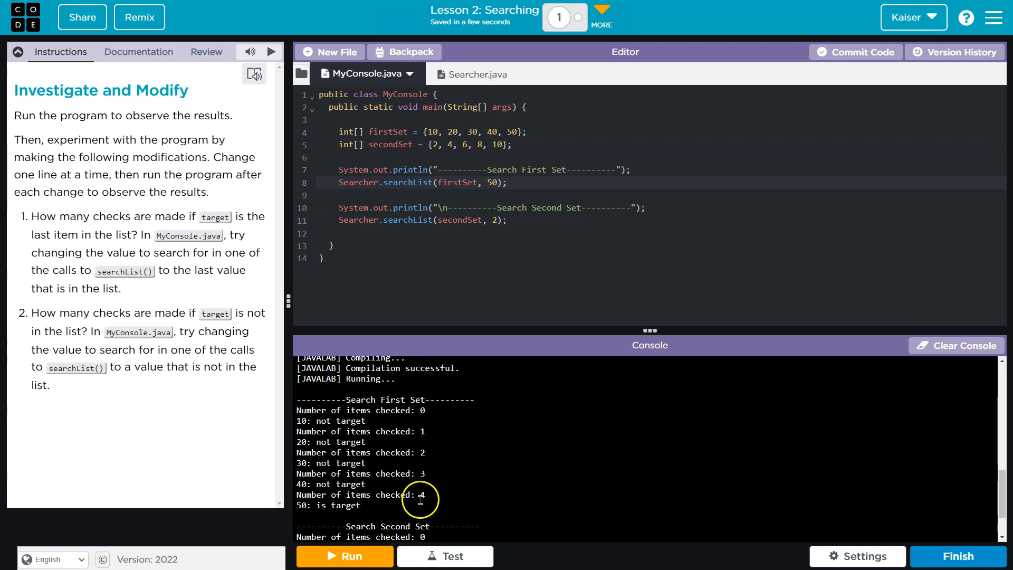
mouse_move(348, 231)
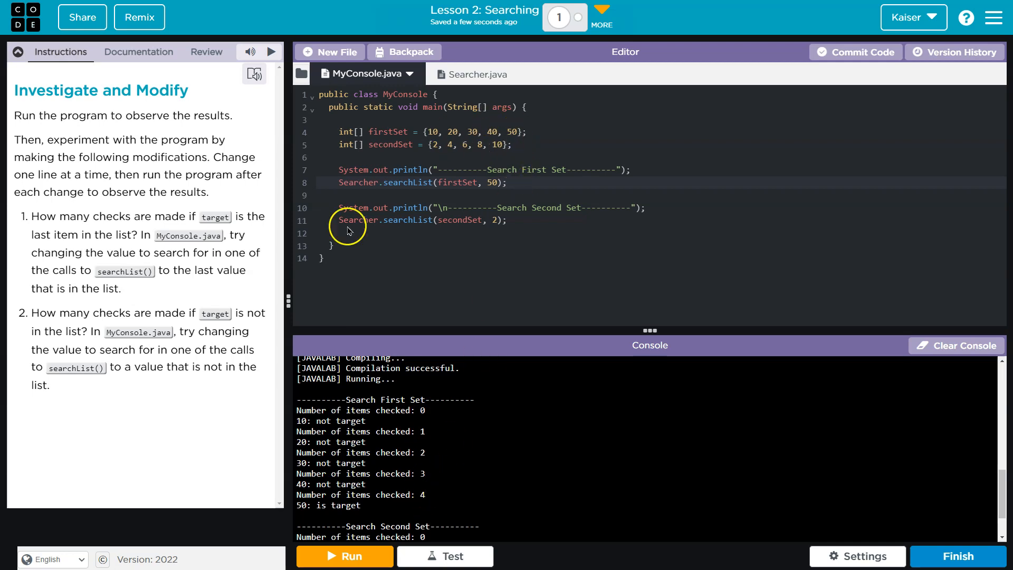
mouse_move(224, 321)
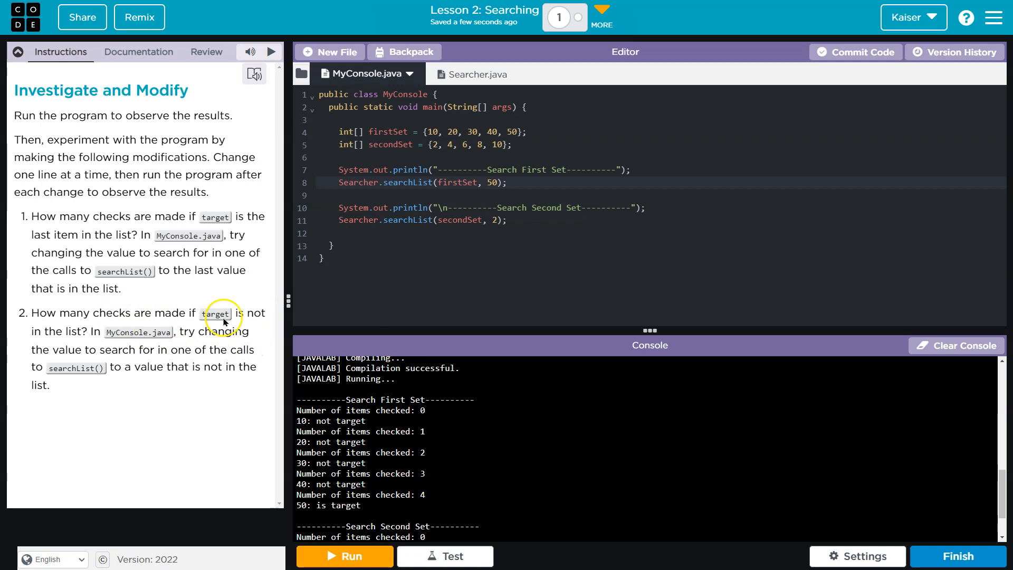
mouse_move(118, 357)
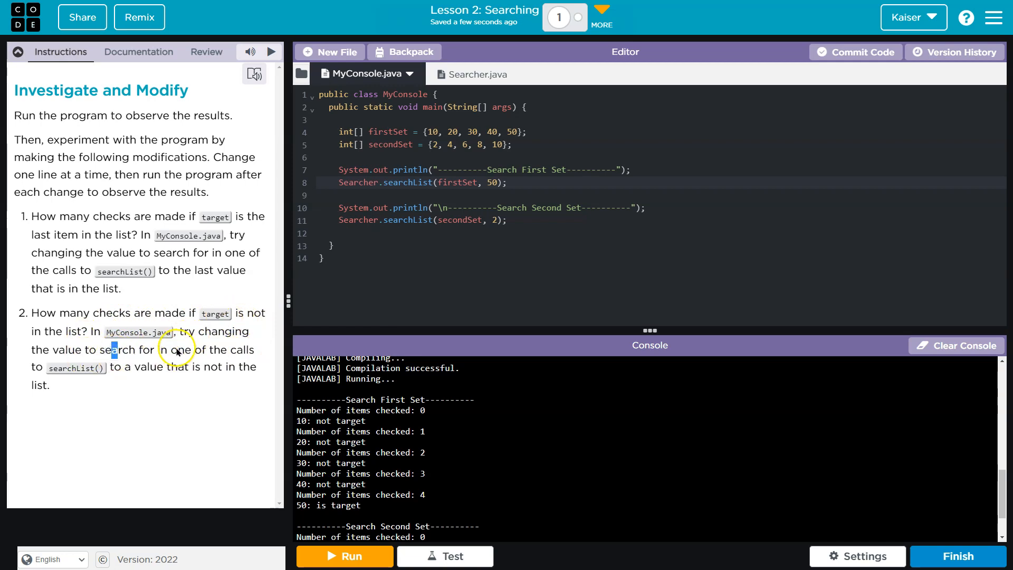
mouse_move(492, 228)
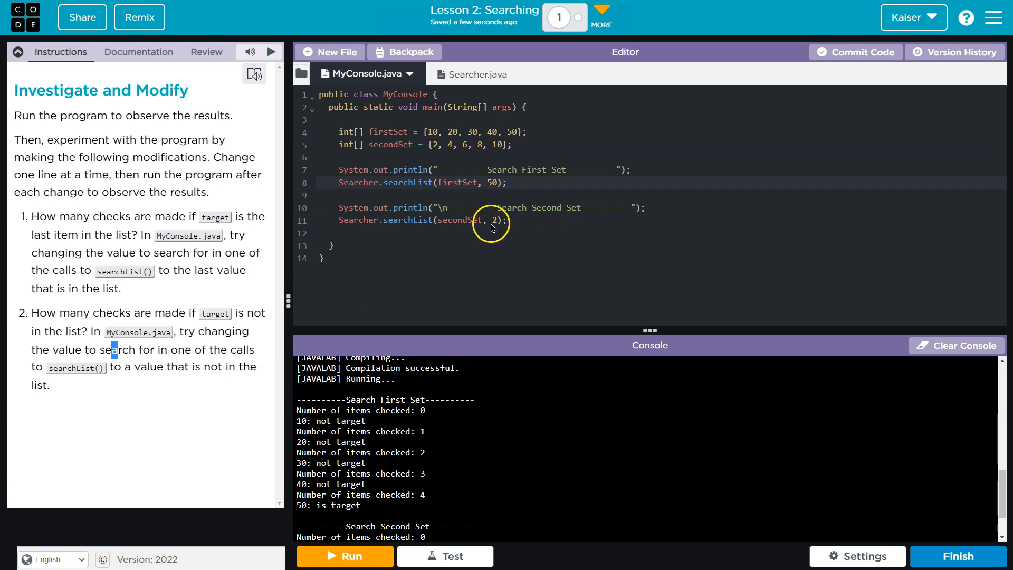
Change the second search target to 77 and scroll the not-target console output
type("77")
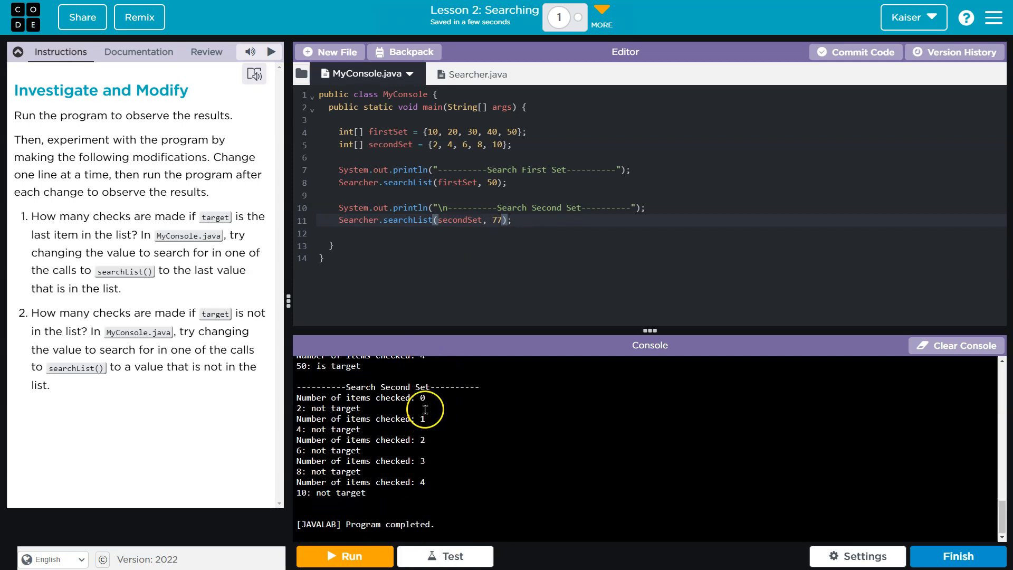
scroll("up", 3)
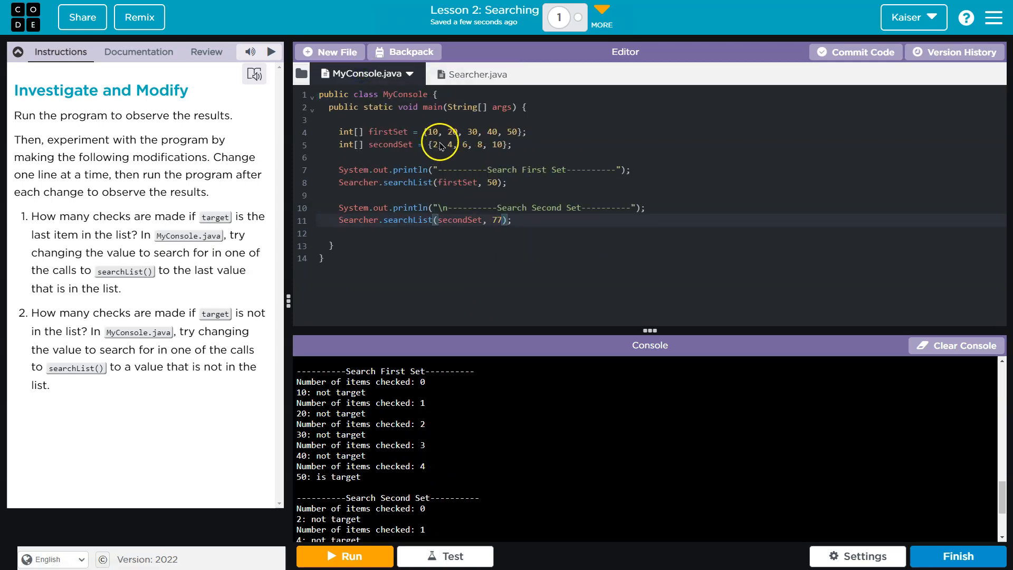
mouse_move(518, 136)
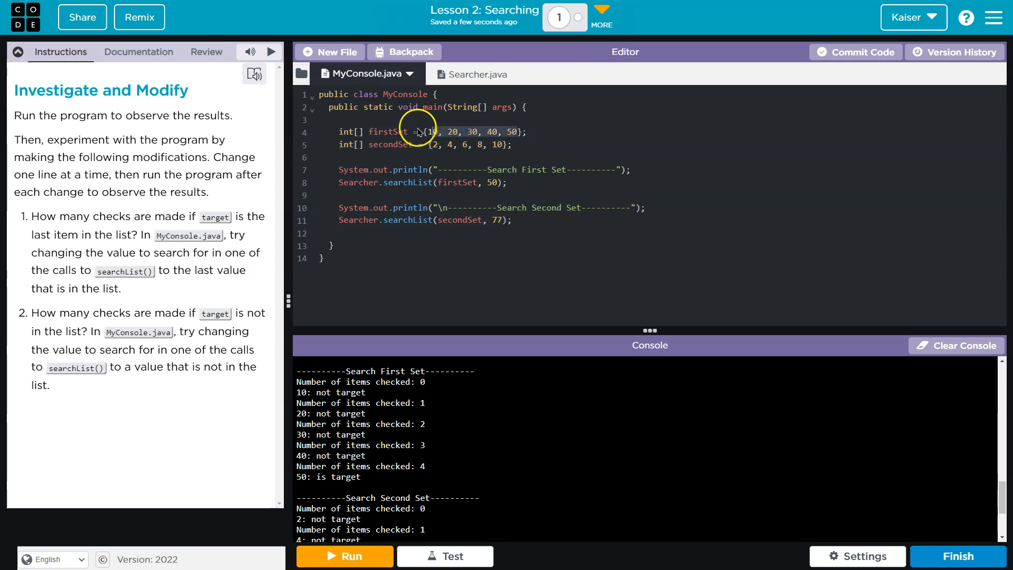
mouse_move(409, 177)
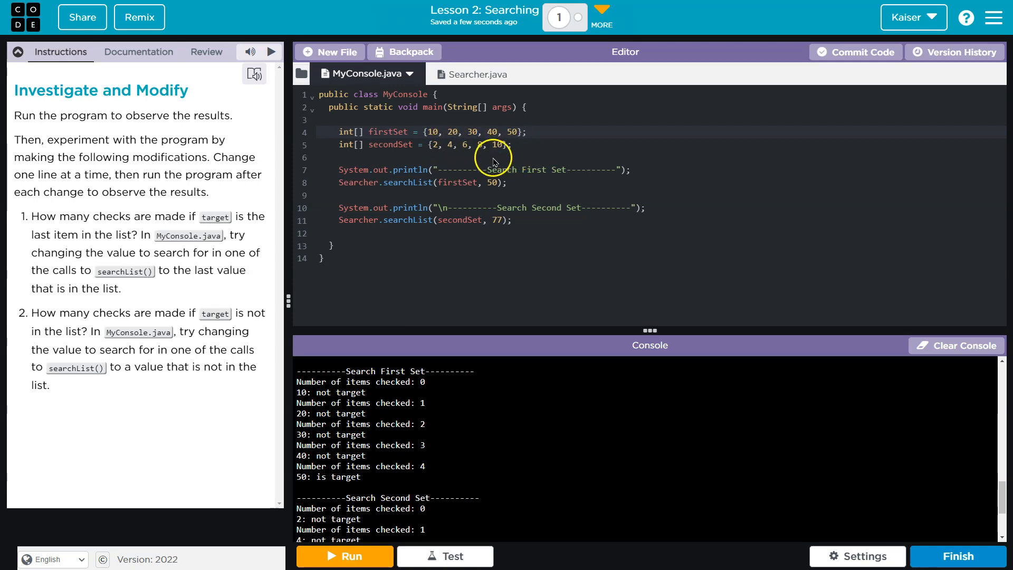
mouse_move(504, 133)
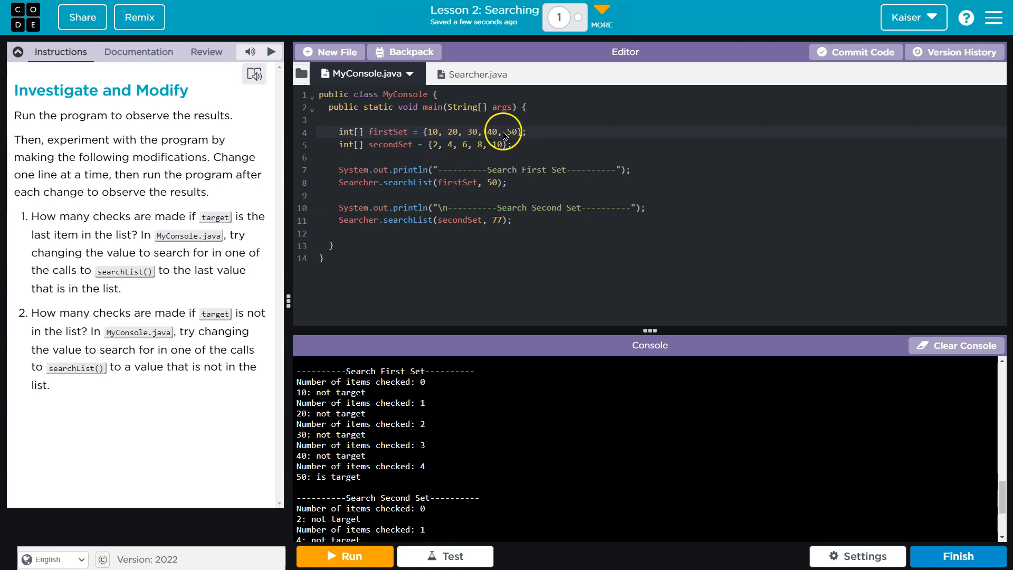
Open Searcher.java and scroll through the searchList loop and its true/false returns
left_click(463, 74)
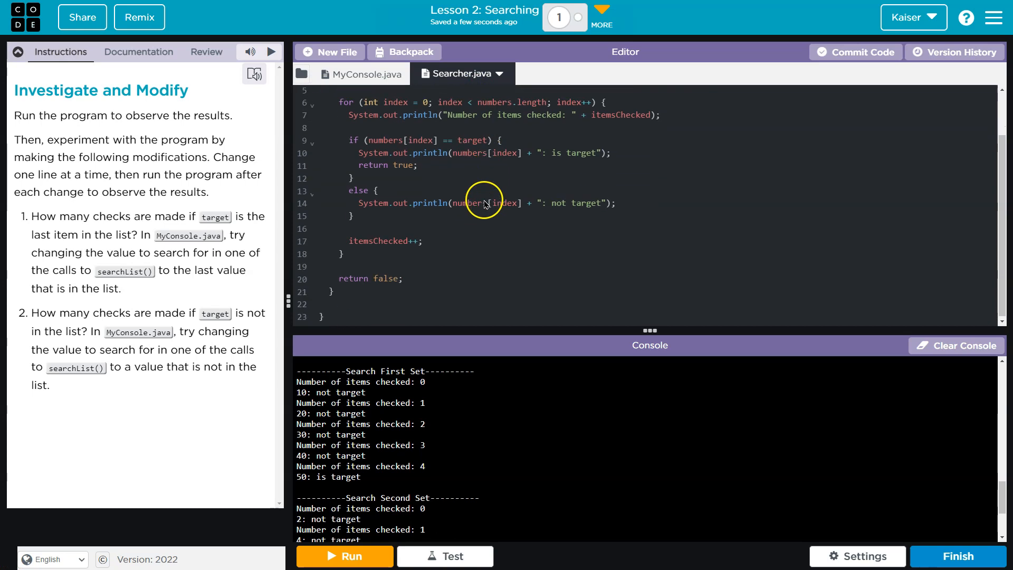
scroll("up", 3)
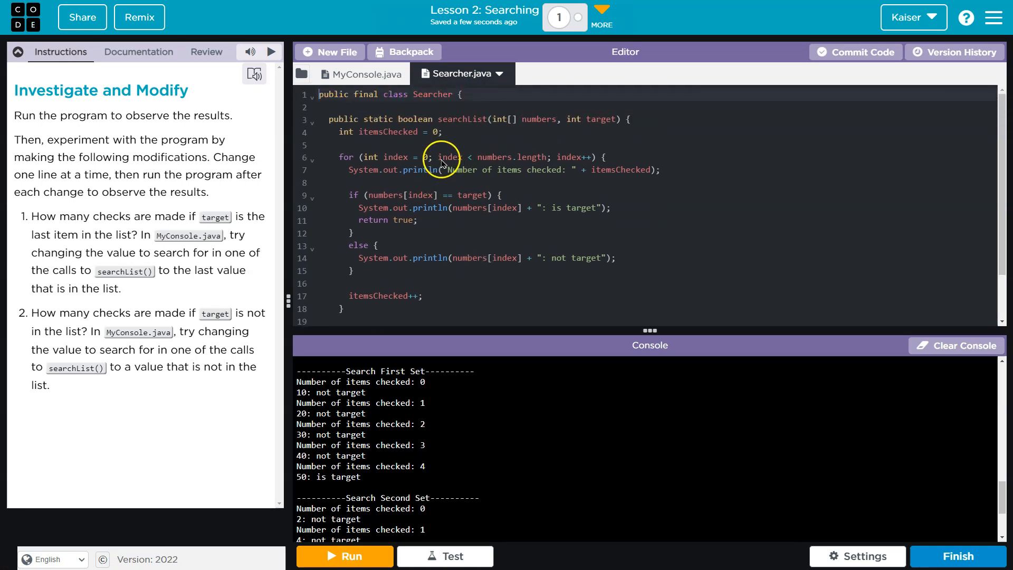
mouse_move(489, 162)
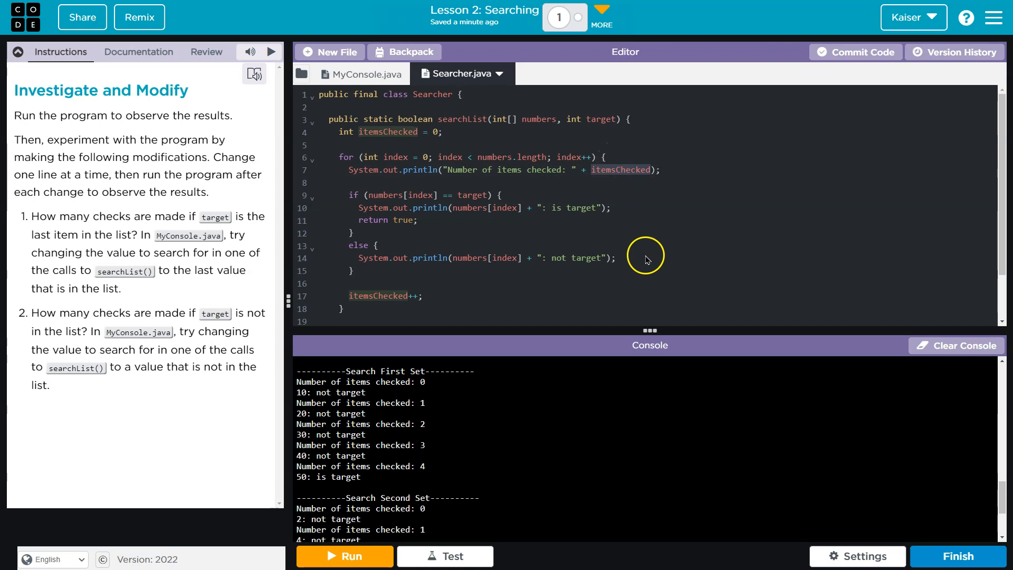
mouse_move(610, 176)
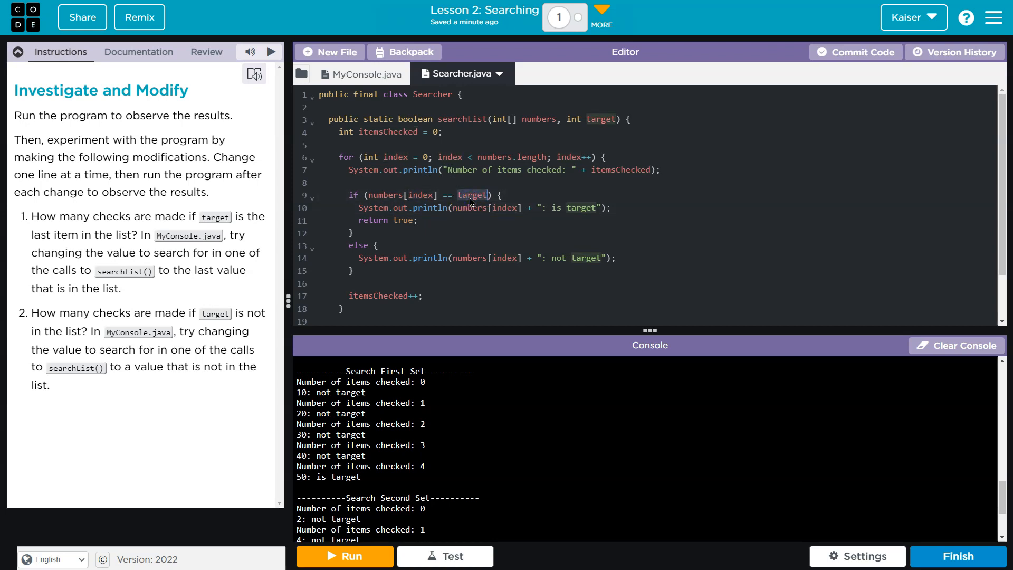
mouse_move(510, 216)
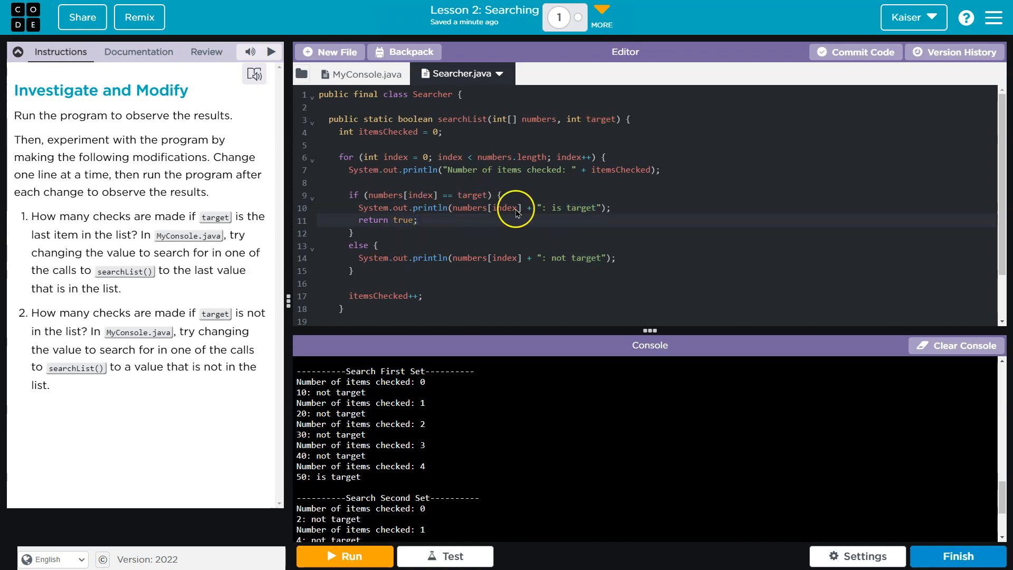
scroll("down", 3)
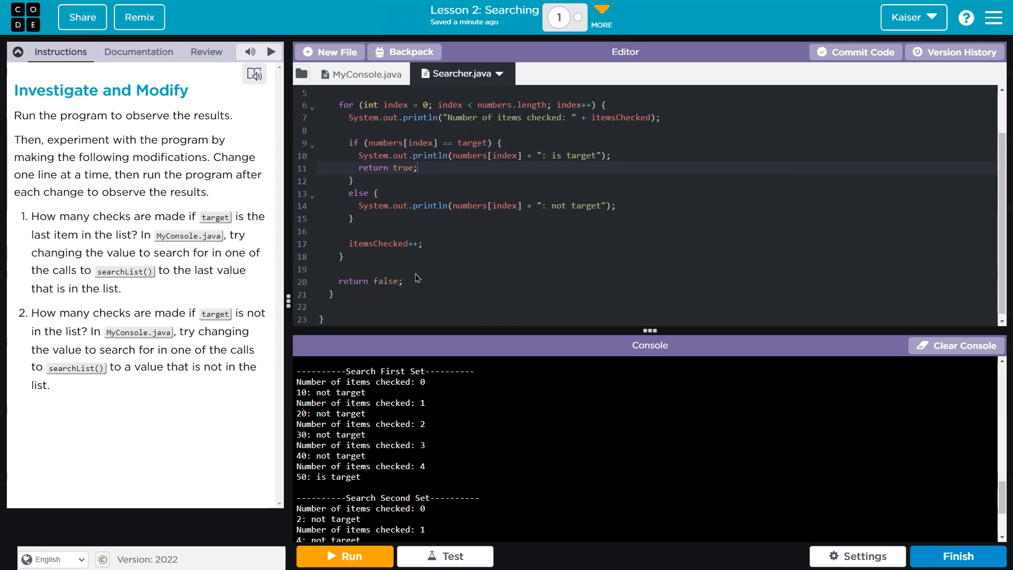
scroll("up", 3)
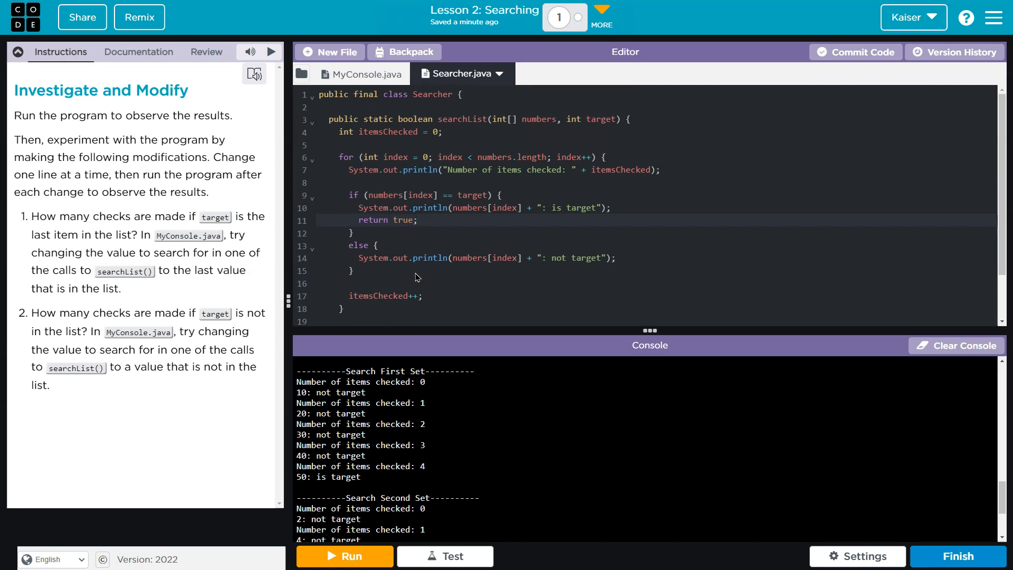
mouse_move(406, 299)
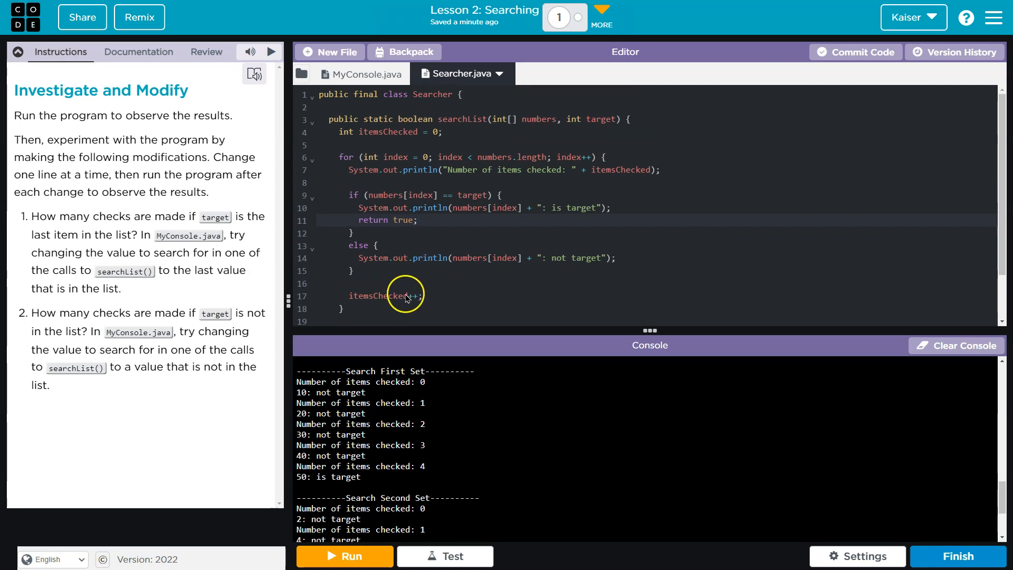